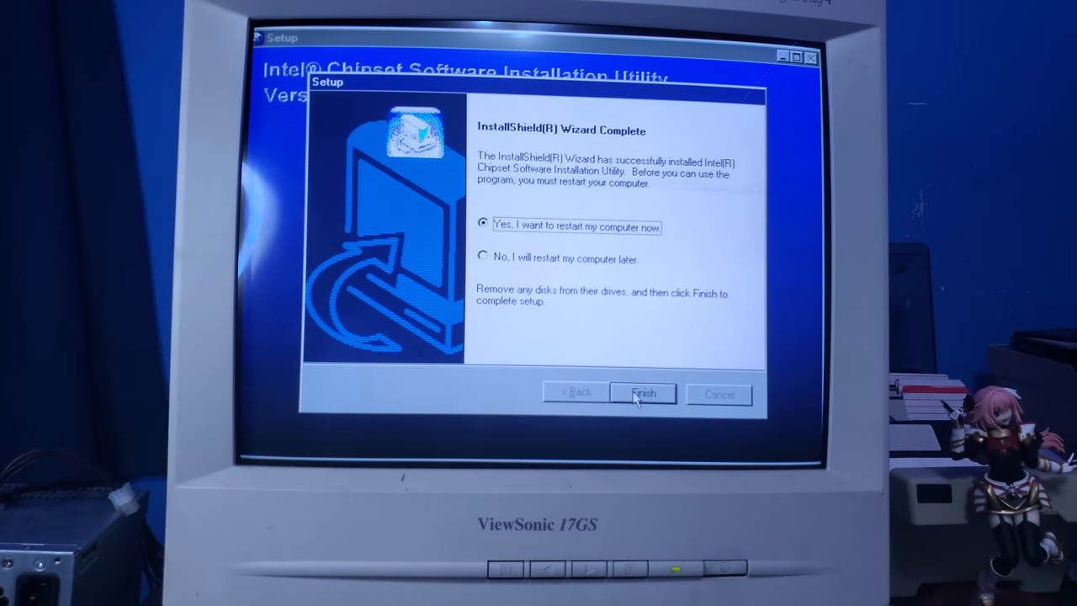
- Finish the Intel chipset installation and restart the computer now
{"action": "left_click", "coordinate": [642, 394]}
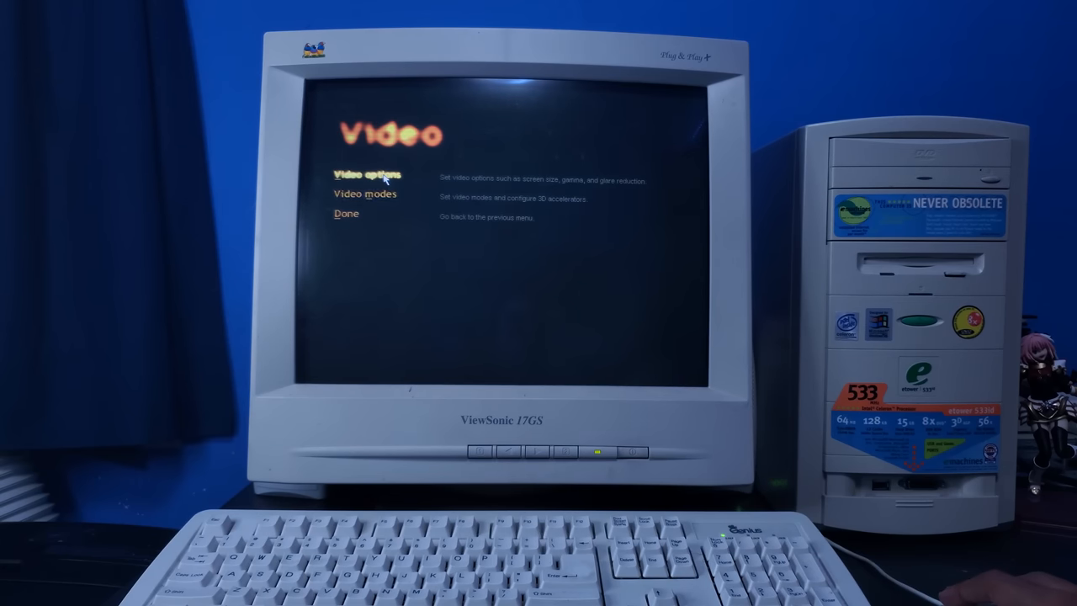
- Bring up Half-Life's Video options from the Video menu
{"action": "left_click", "coordinate": [365, 194]}
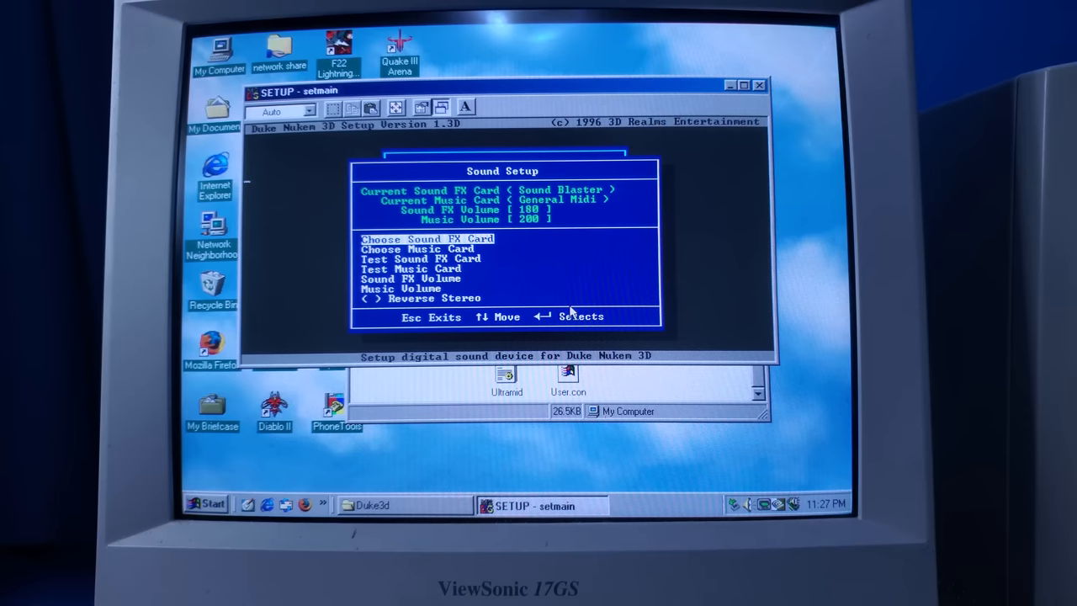
- Run Test Music Card for the General MIDI music device
{"action": "key", "text": "down"}
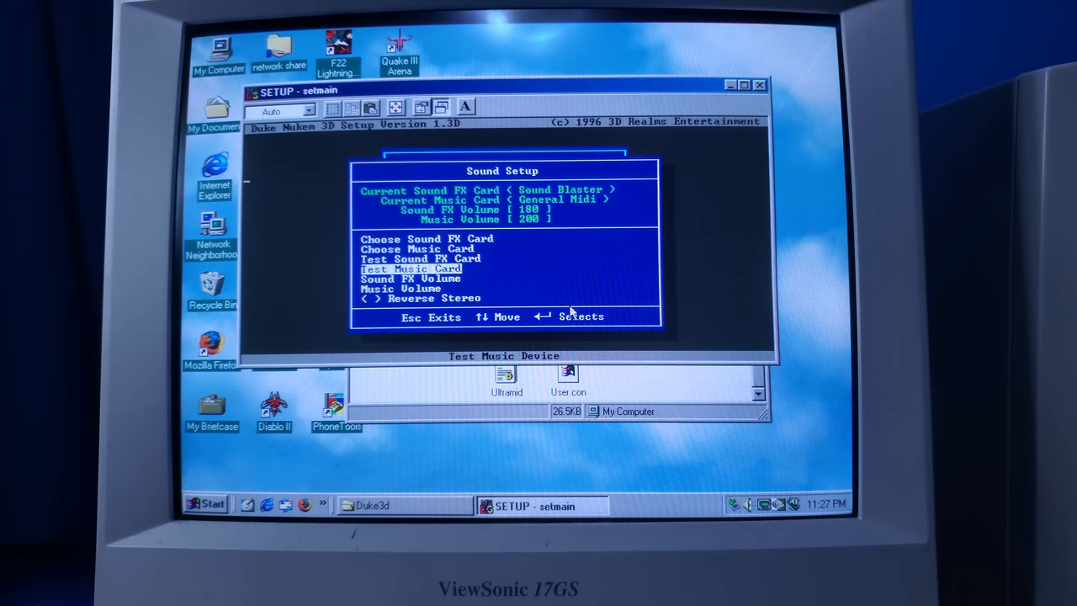
{"action": "key", "text": "Down"}
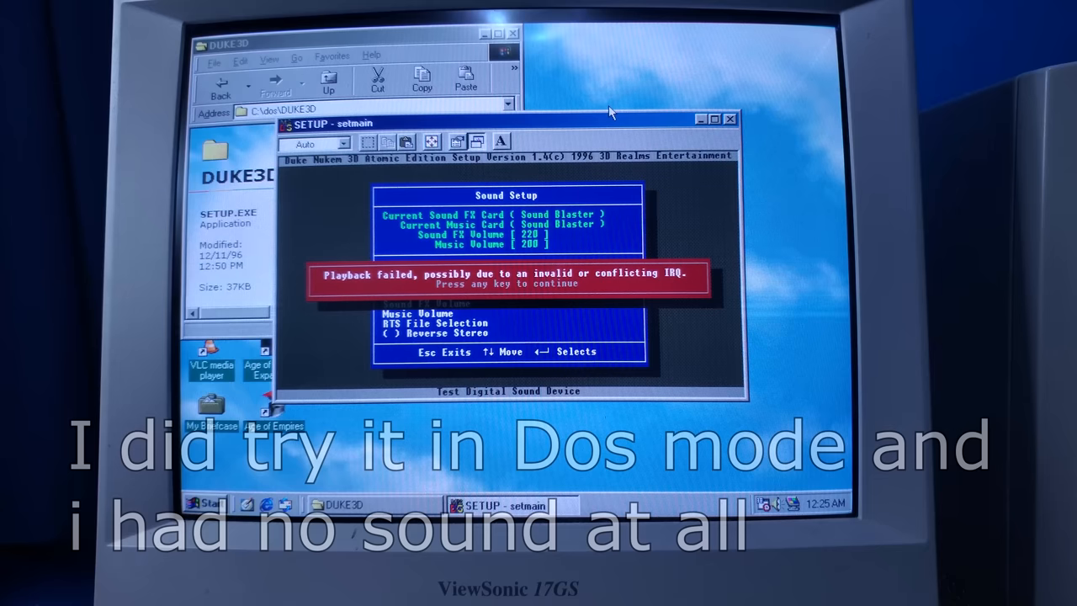
- Dismiss the IRQ playback-failed error and close the Duke Nukem 3D setup window
{"action": "key", "text": "enter"}
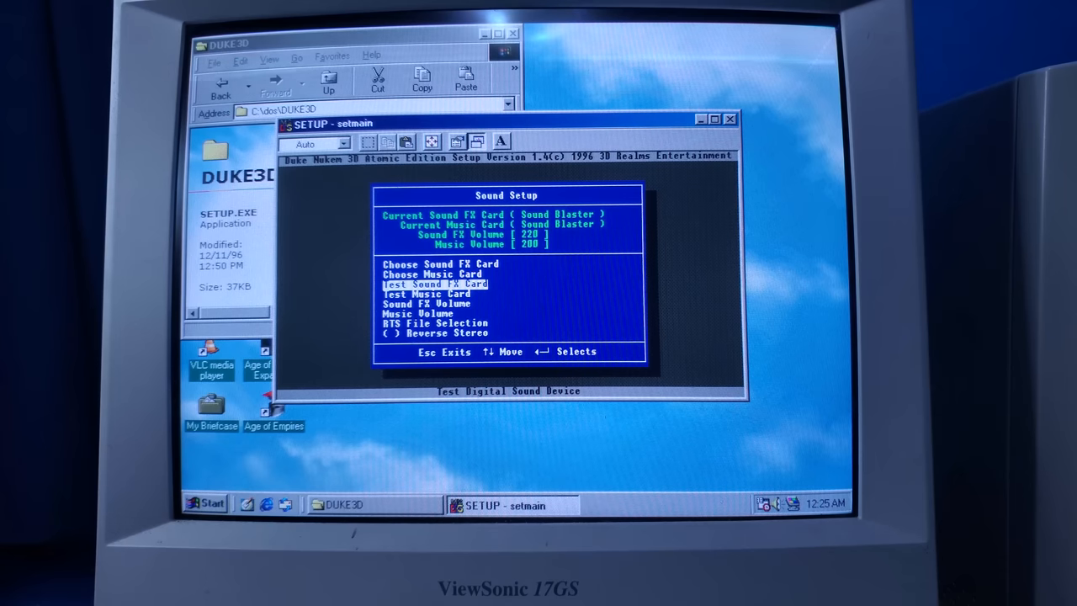
{"action": "left_click", "coordinate": [764, 505]}
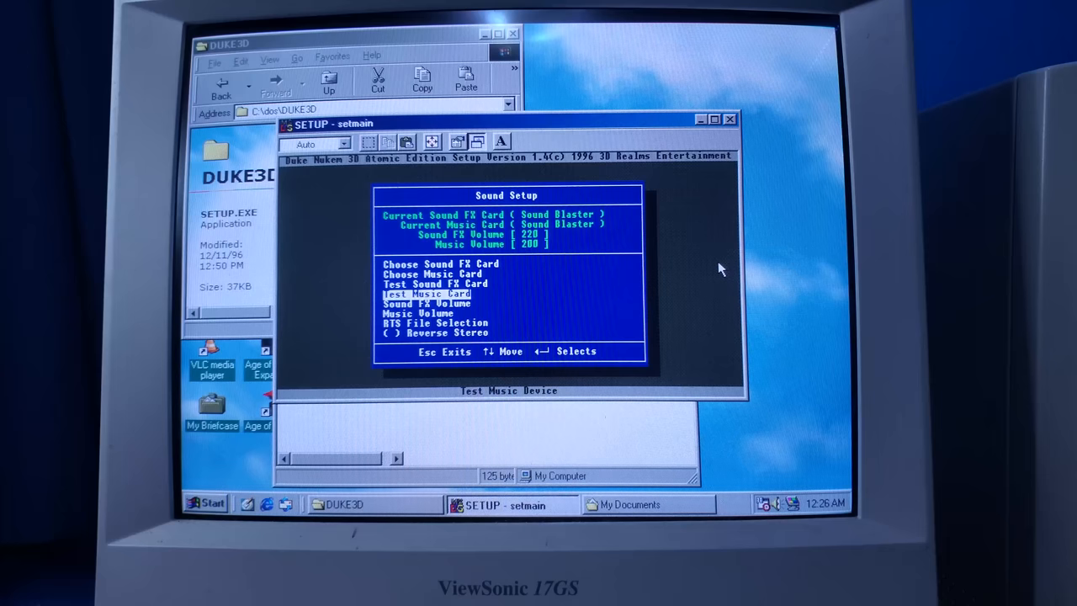
{"action": "mouse_move", "coordinate": [731, 118]}
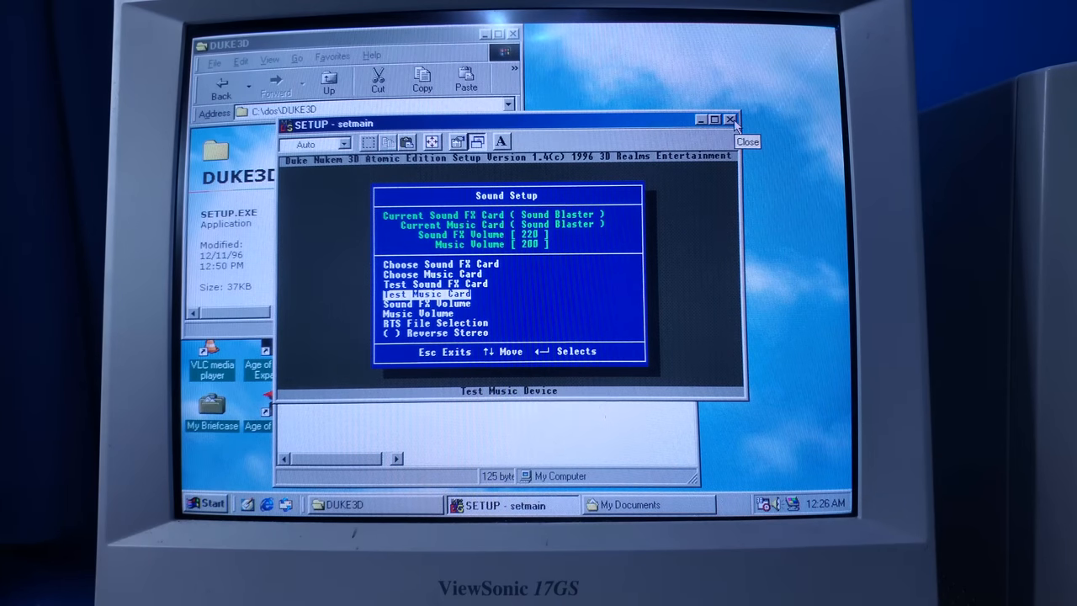
{"action": "left_click", "coordinate": [730, 120]}
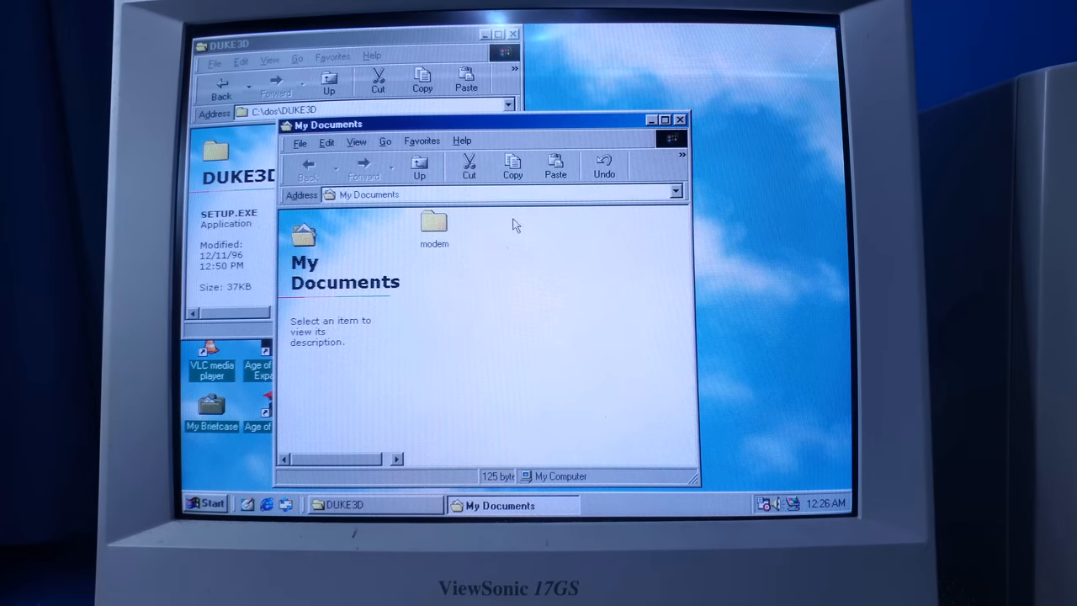